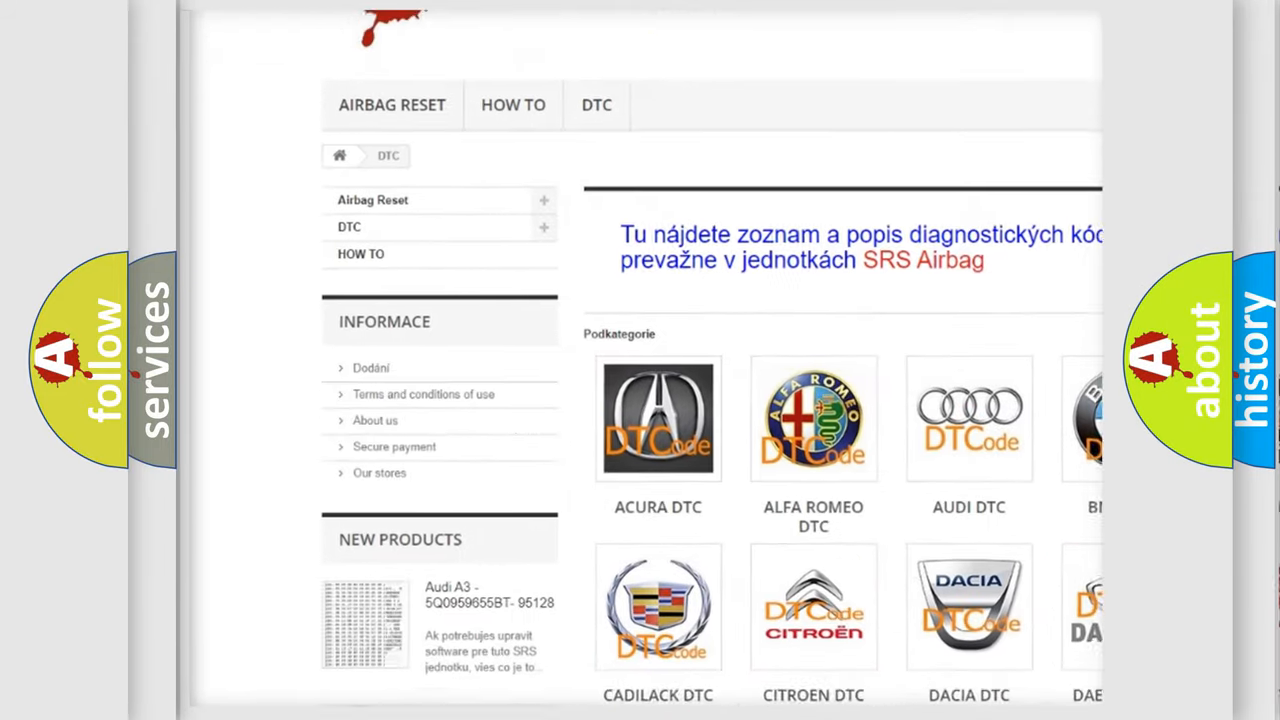
scroll("down", 3)
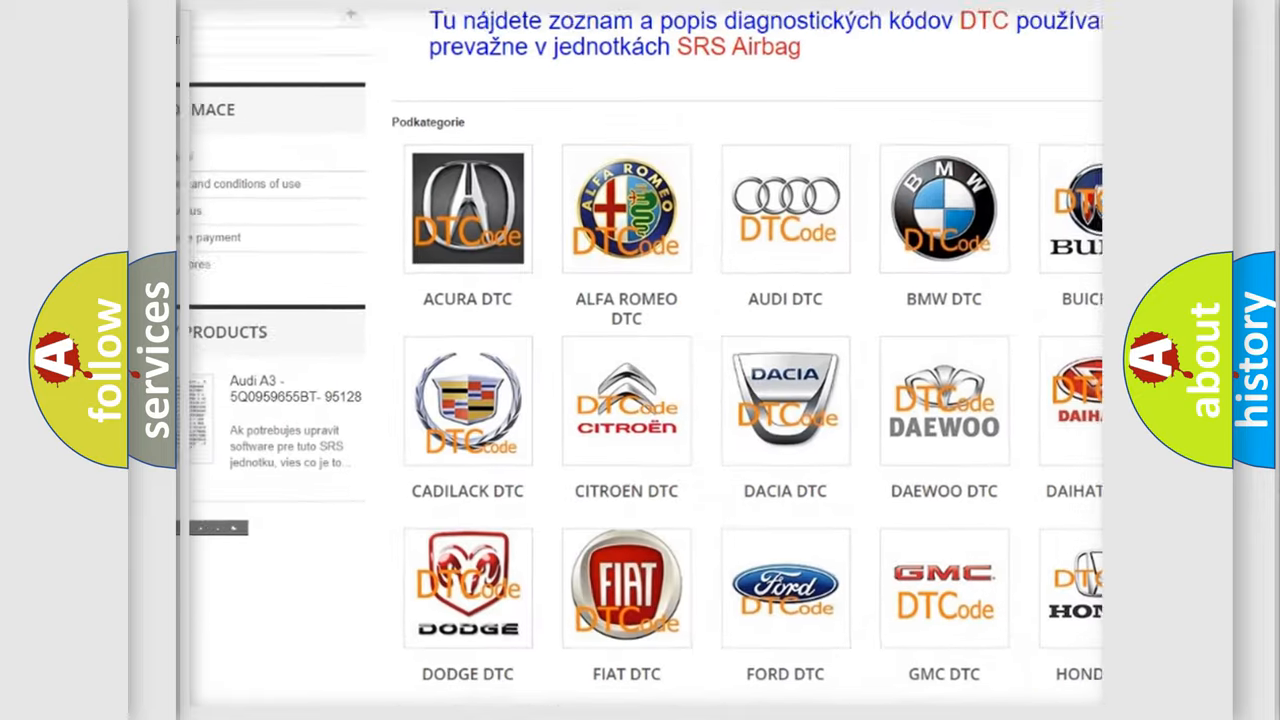
scroll("down", 3)
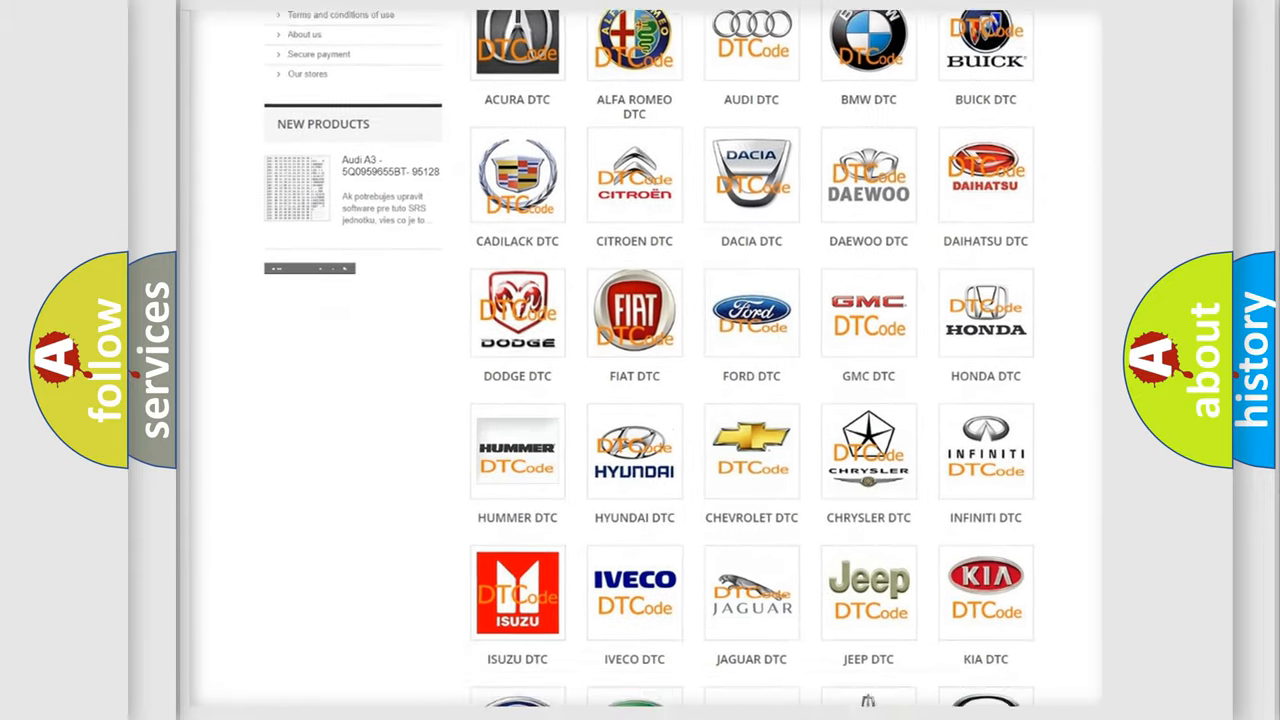
scroll("down", 3)
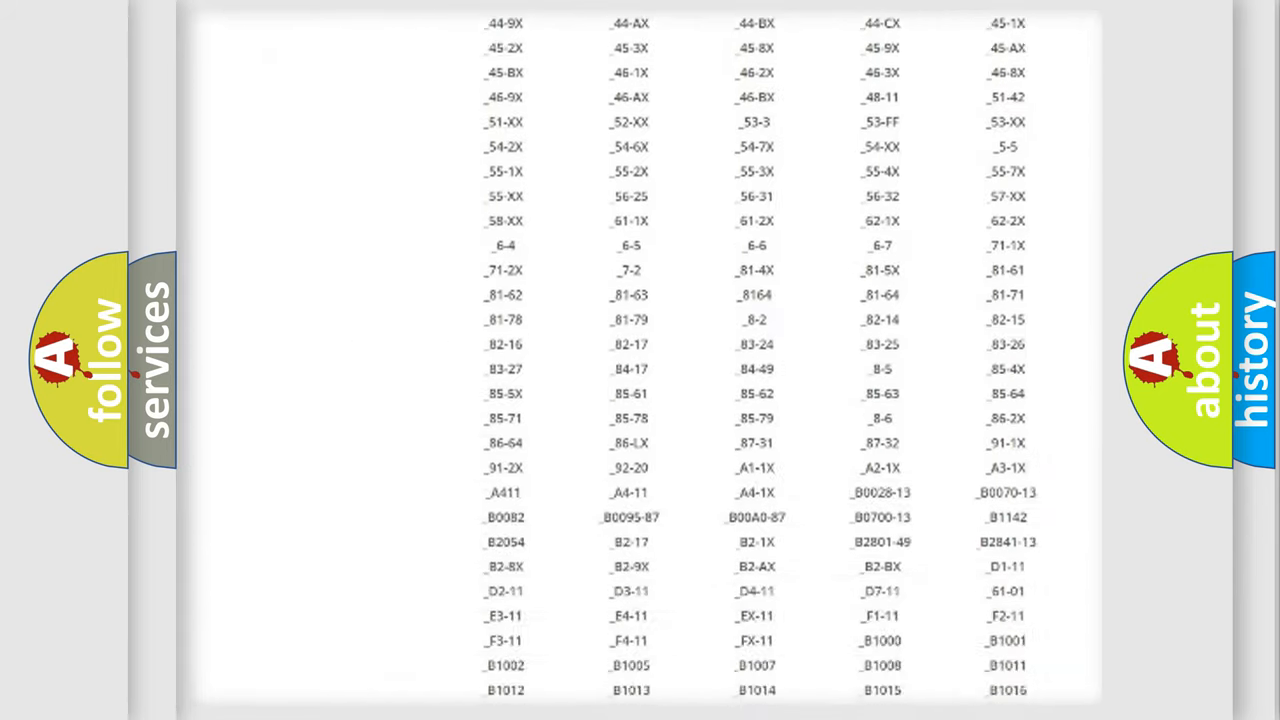
scroll("down", 3)
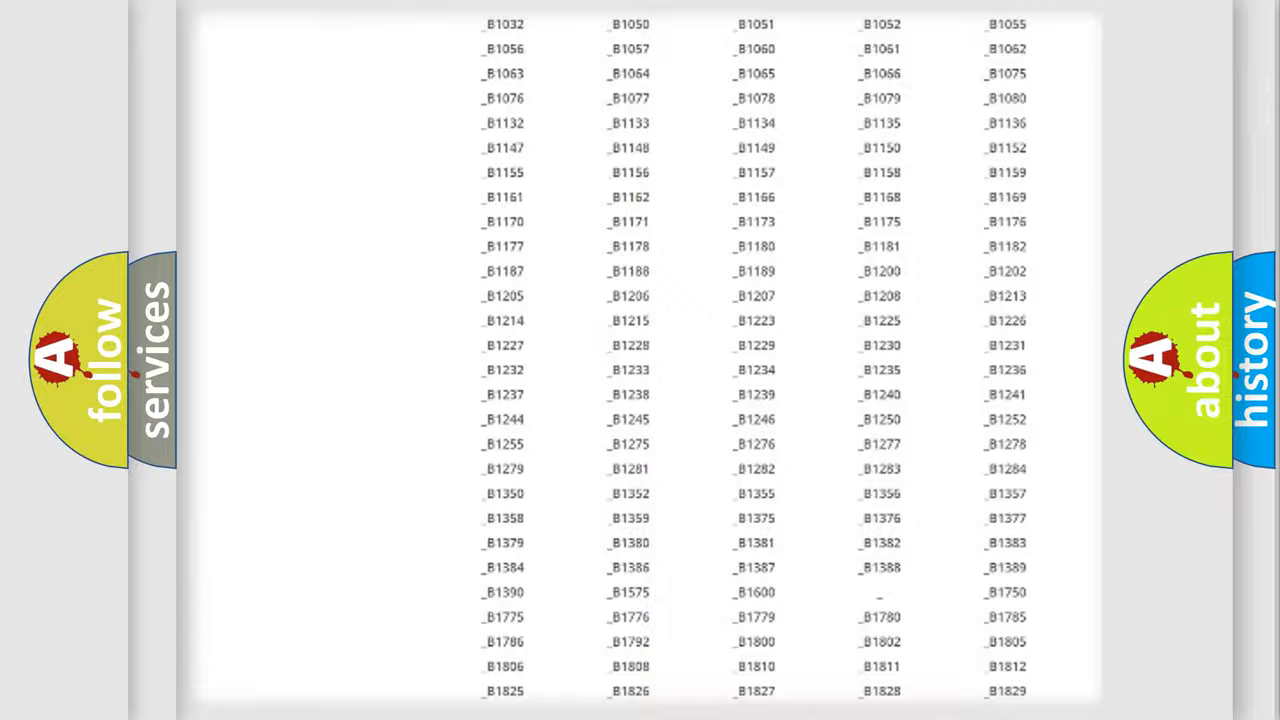